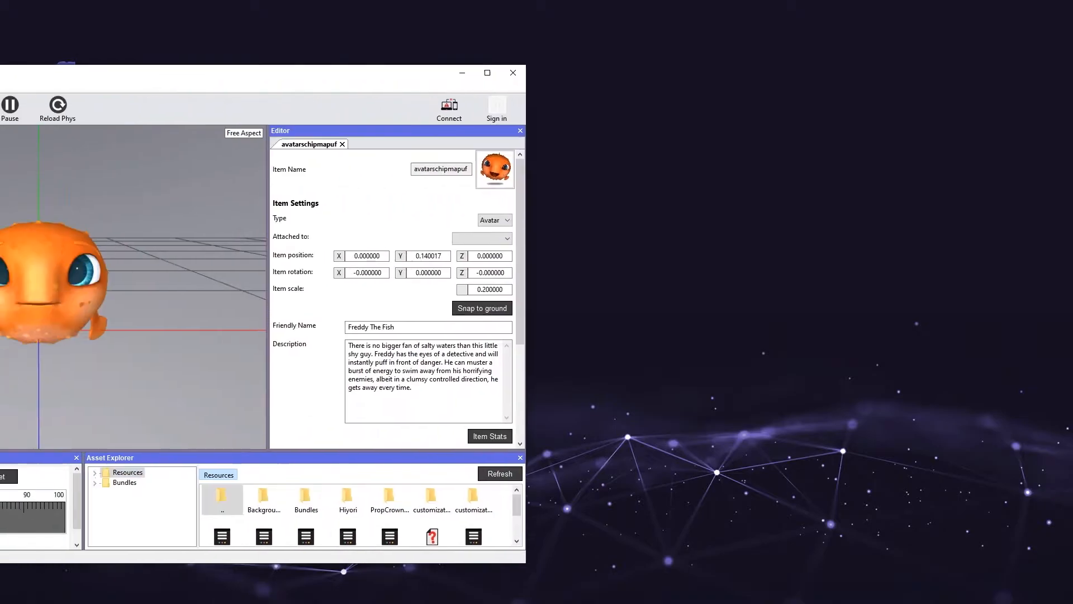
Choose BackgroundDesertTest.hdr as the skybox source via Assets > Import skybox.
{"action": "left_click", "coordinate": [486, 73]}
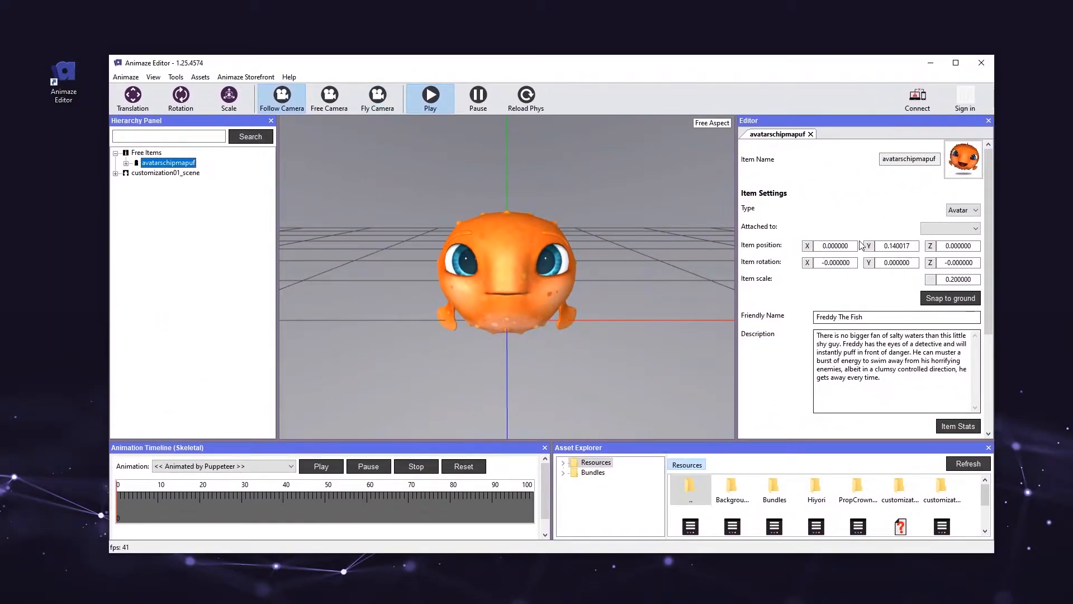
{"action": "mouse_move", "coordinate": [813, 292]}
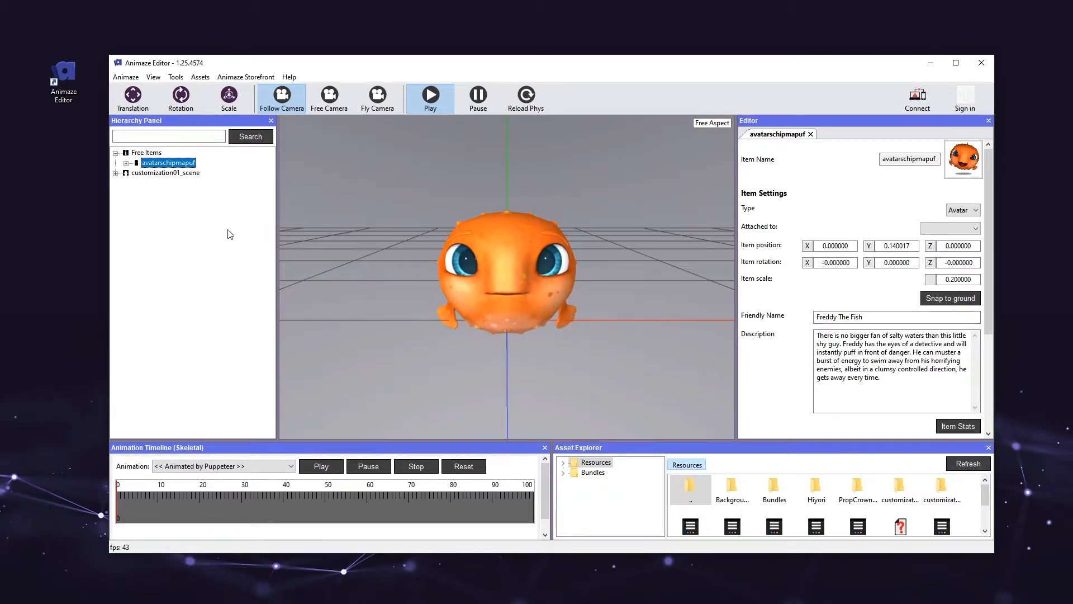
{"action": "left_click", "coordinate": [200, 77]}
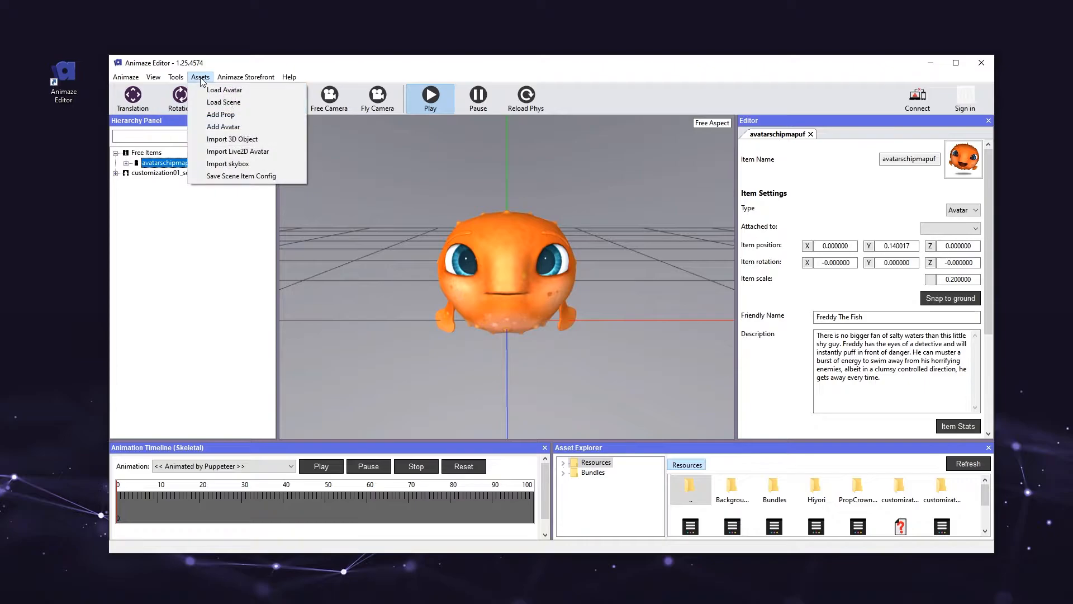
{"action": "mouse_move", "coordinate": [227, 163]}
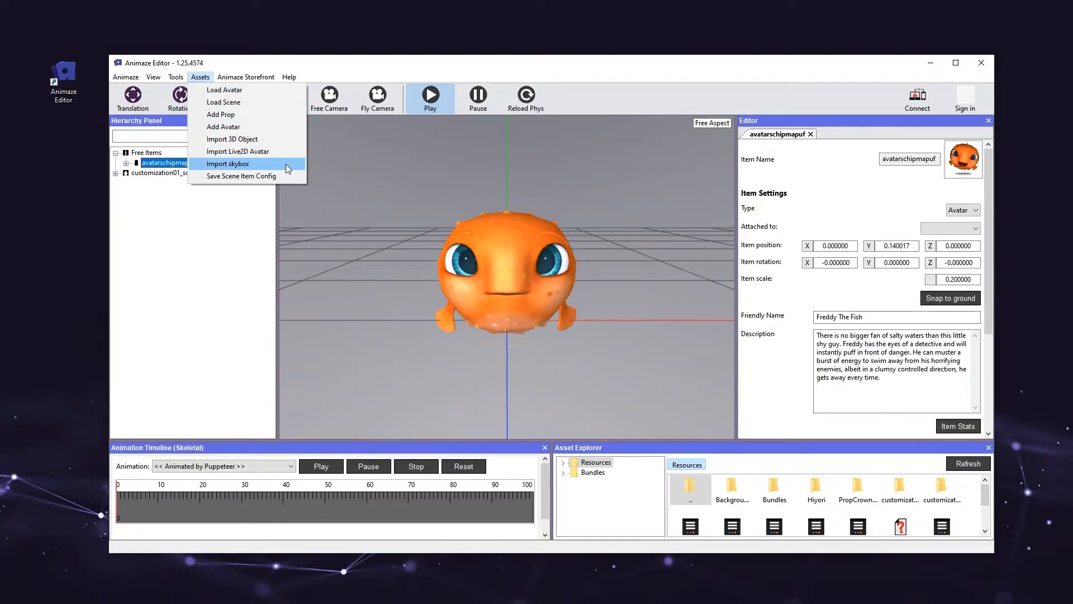
{"action": "left_click", "coordinate": [227, 163]}
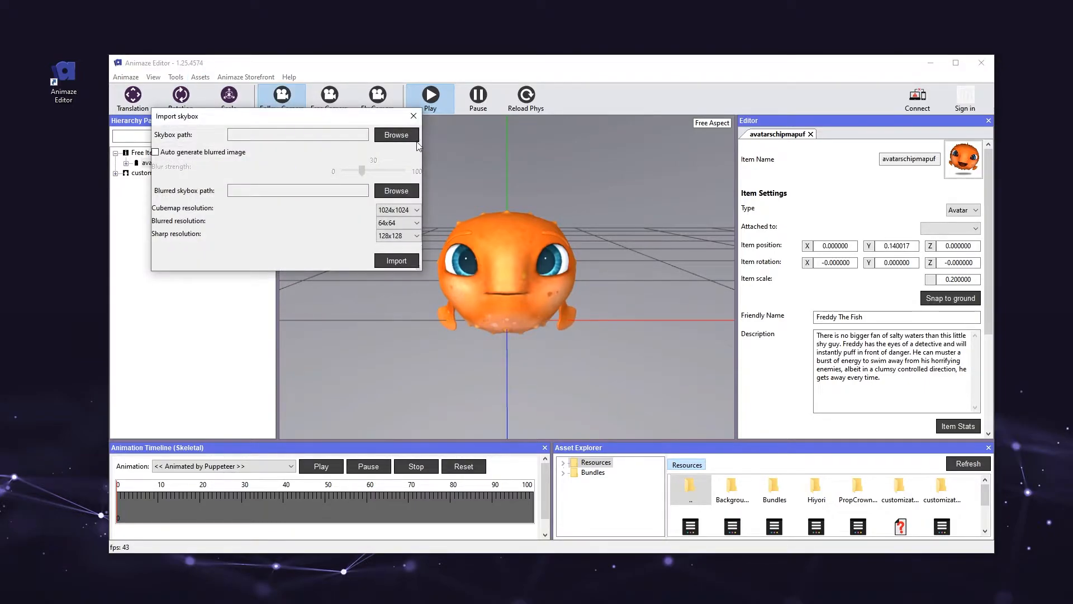
{"action": "left_click", "coordinate": [395, 134]}
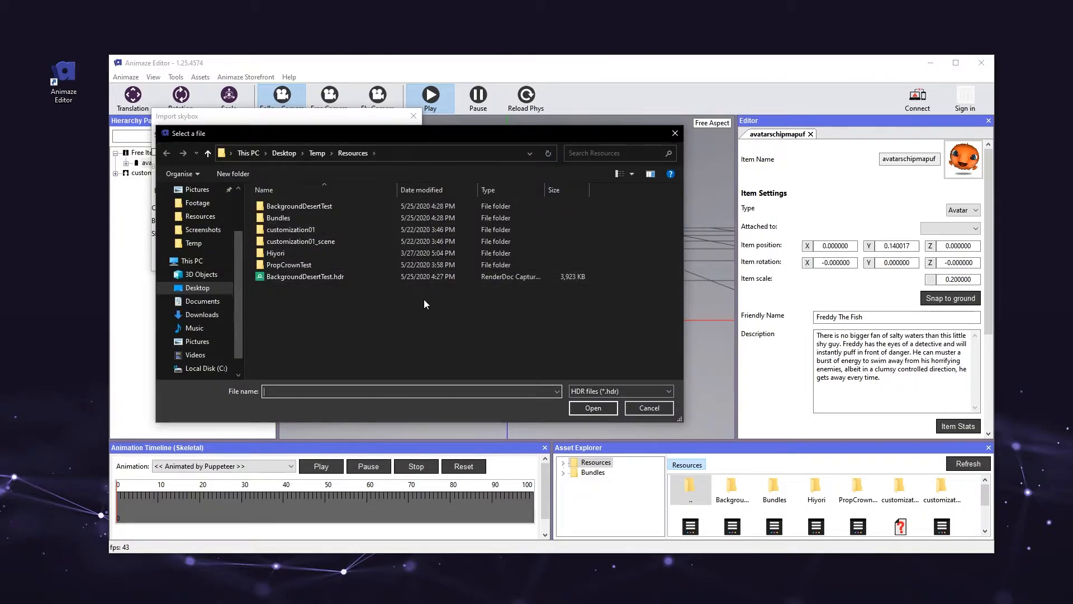
{"action": "left_click", "coordinate": [304, 276]}
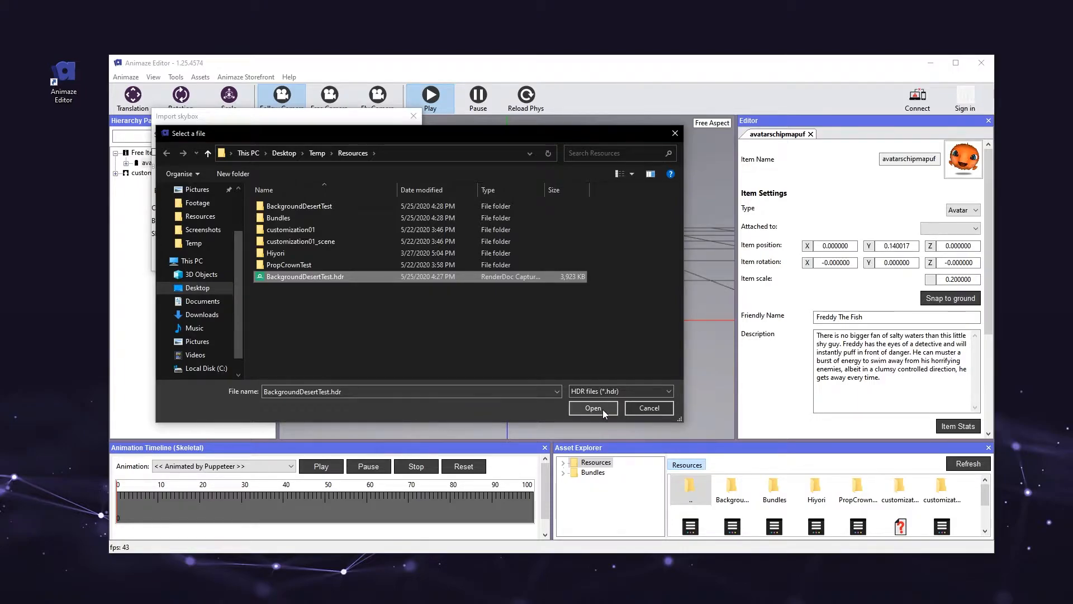
{"action": "left_click", "coordinate": [593, 407]}
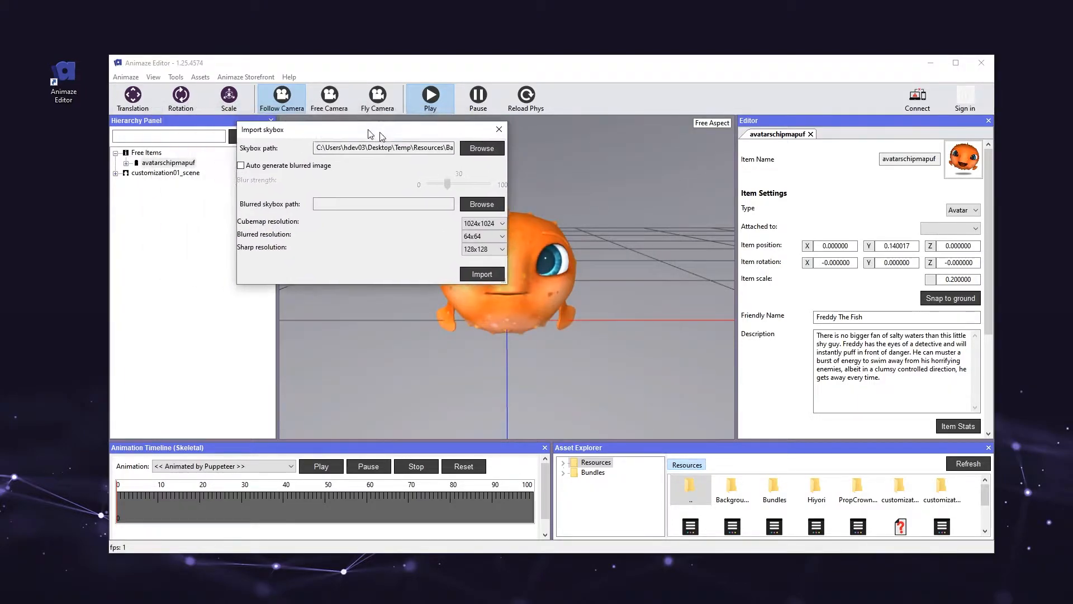
Import the desert skybox with an auto-generated blurred image.
{"action": "left_click", "coordinate": [240, 165]}
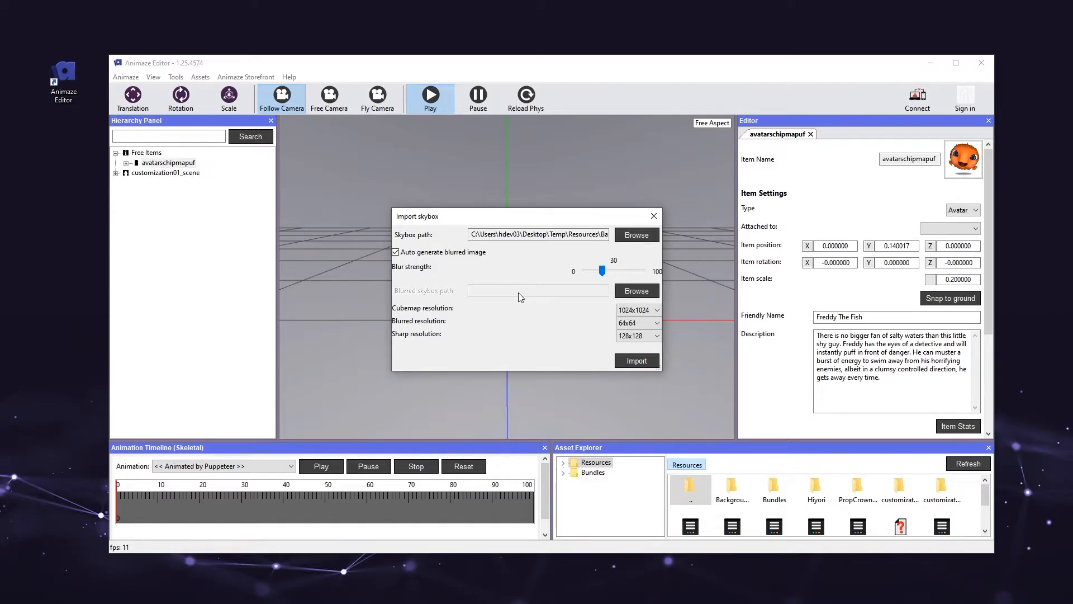
{"action": "left_click", "coordinate": [636, 360]}
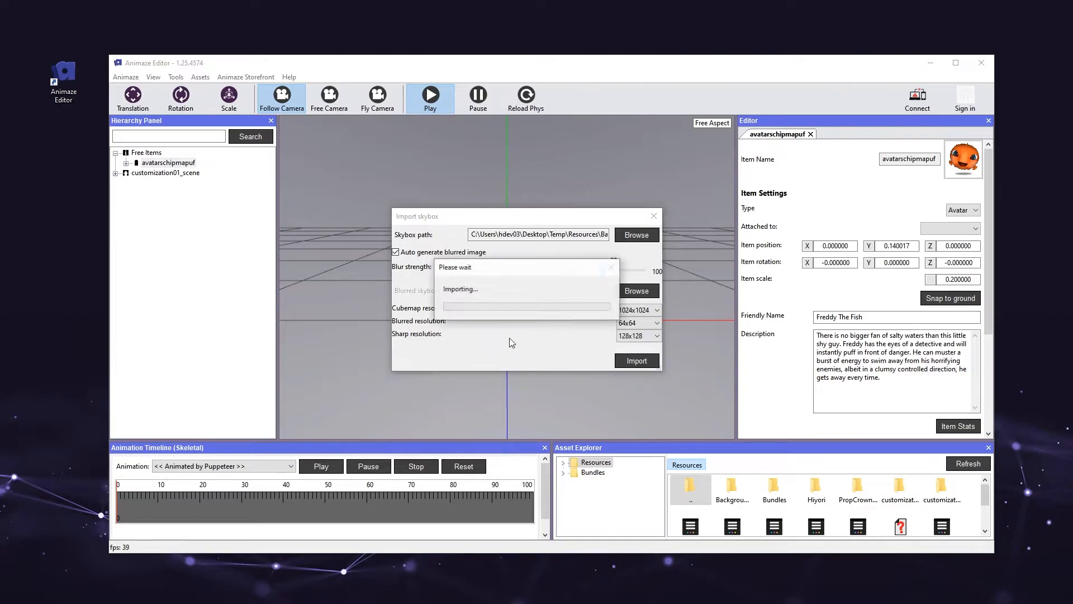
{"action": "mouse_move", "coordinate": [466, 335]}
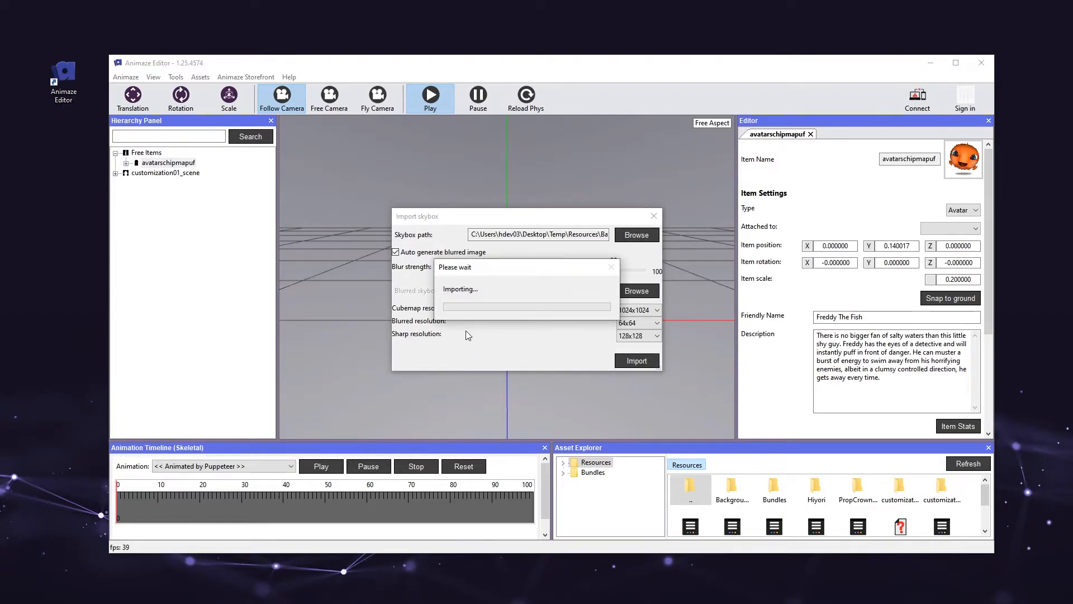
{"action": "left_click", "coordinate": [636, 361]}
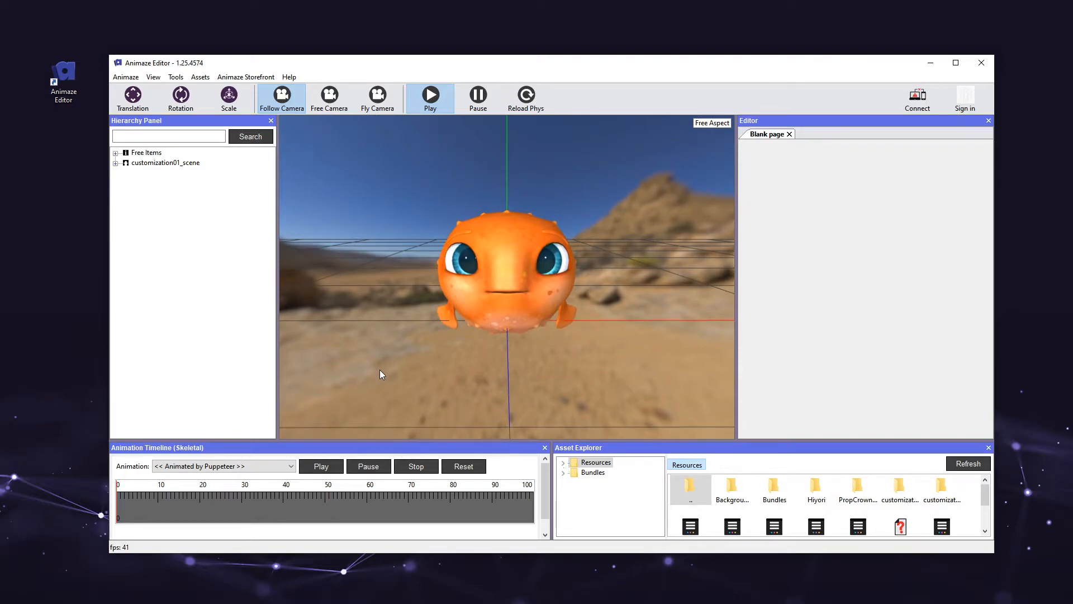
Generate a desert thumbnail for customization01_scene and save the scene item.
{"action": "left_click", "coordinate": [164, 162]}
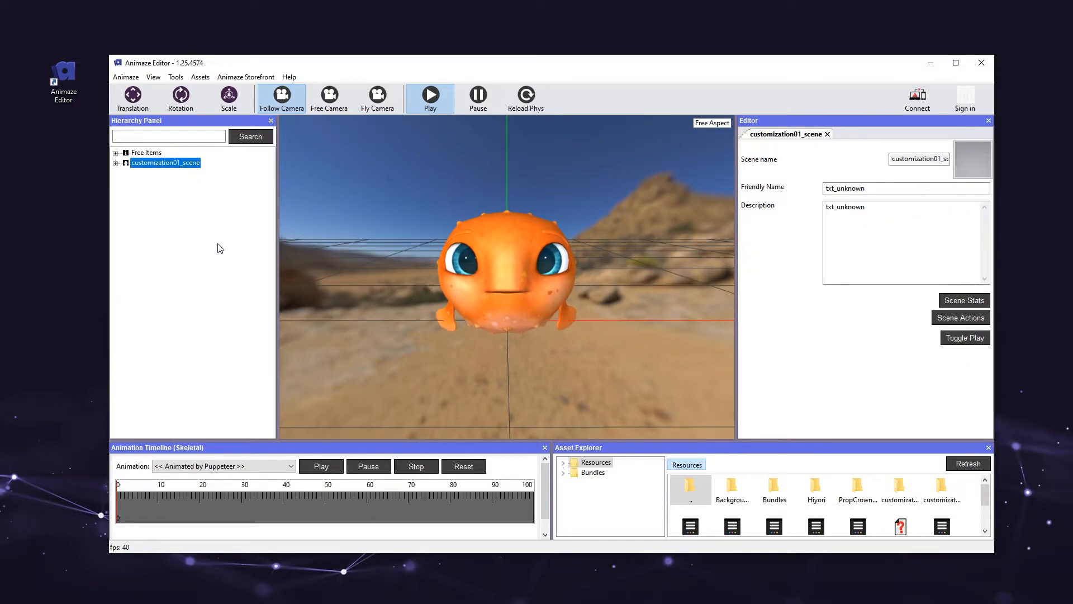
{"action": "mouse_move", "coordinate": [972, 158]}
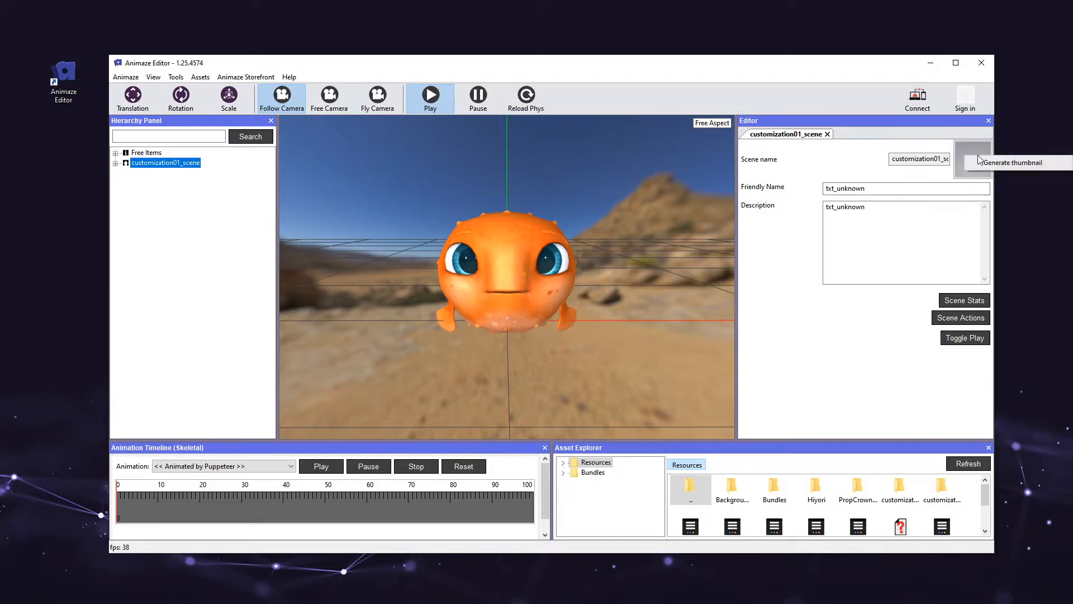
{"action": "mouse_move", "coordinate": [1016, 162]}
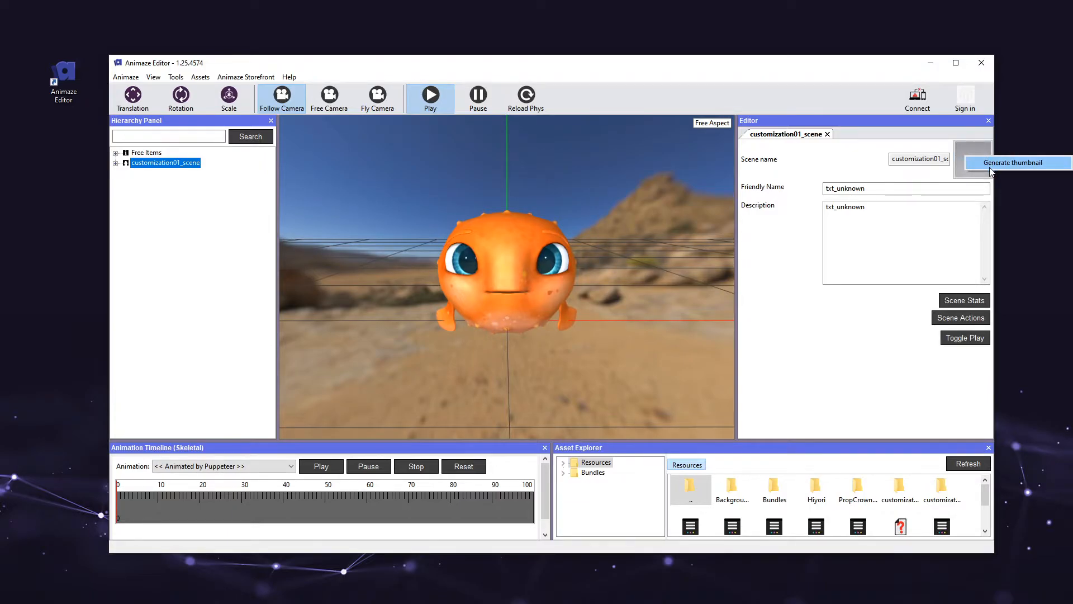
{"action": "left_click", "coordinate": [1017, 162]}
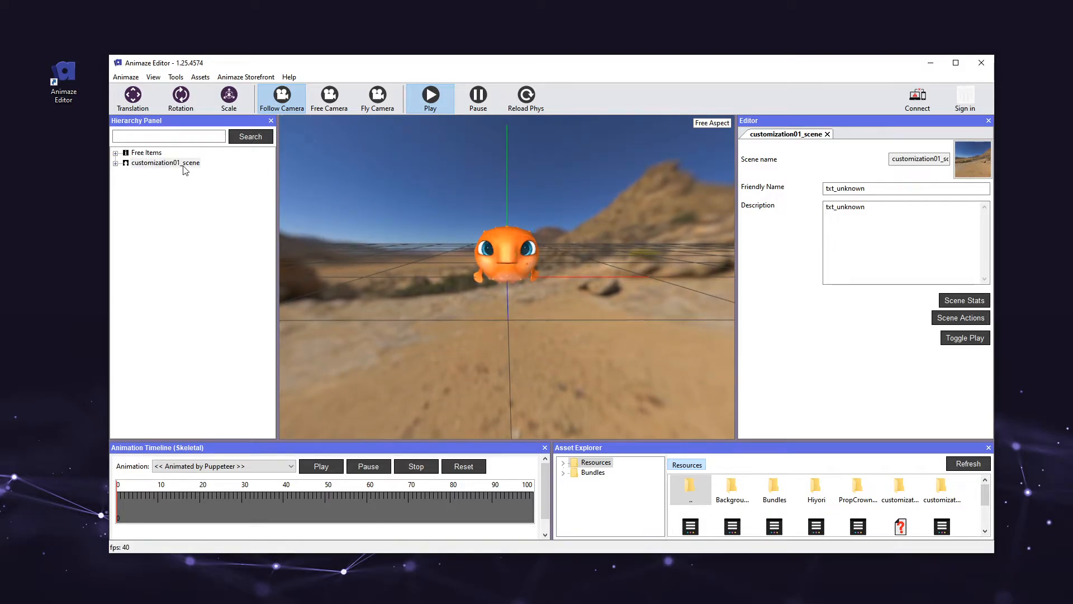
{"action": "right_click", "coordinate": [166, 162]}
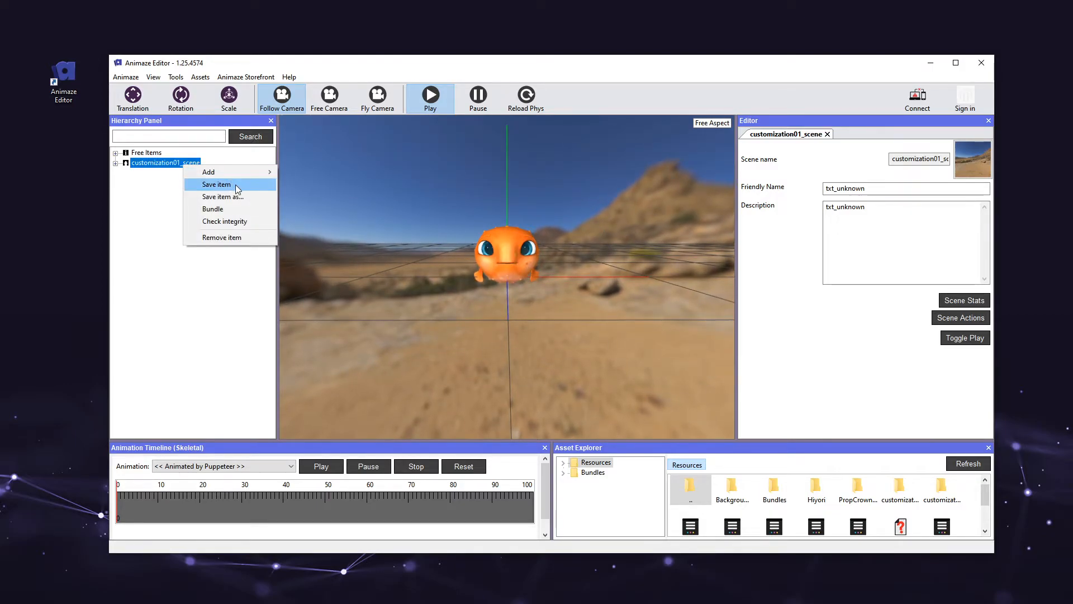
{"action": "left_click", "coordinate": [215, 185]}
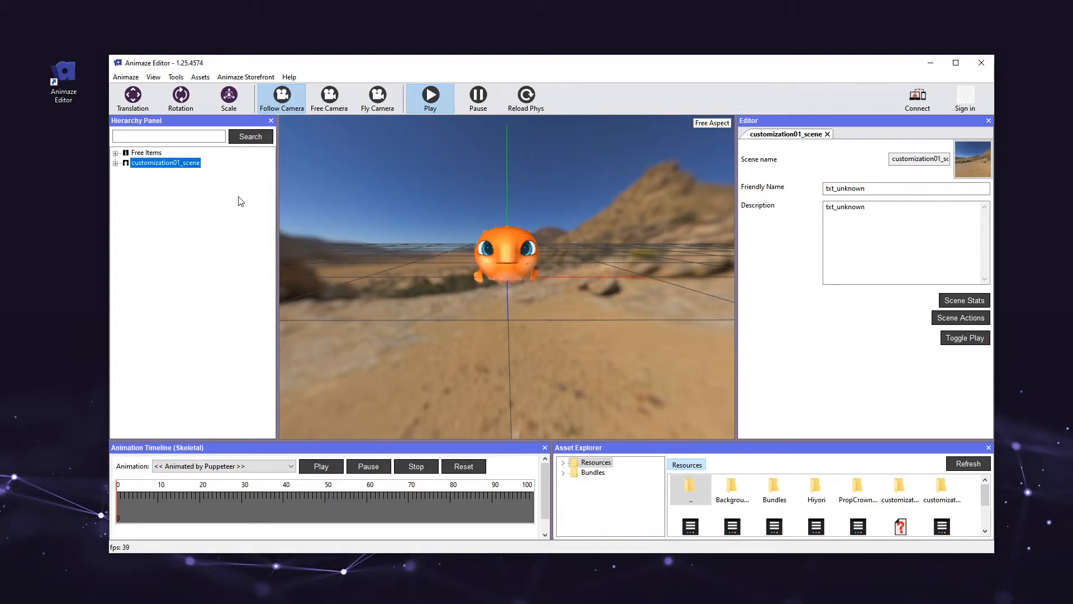
{"action": "mouse_move", "coordinate": [239, 215]}
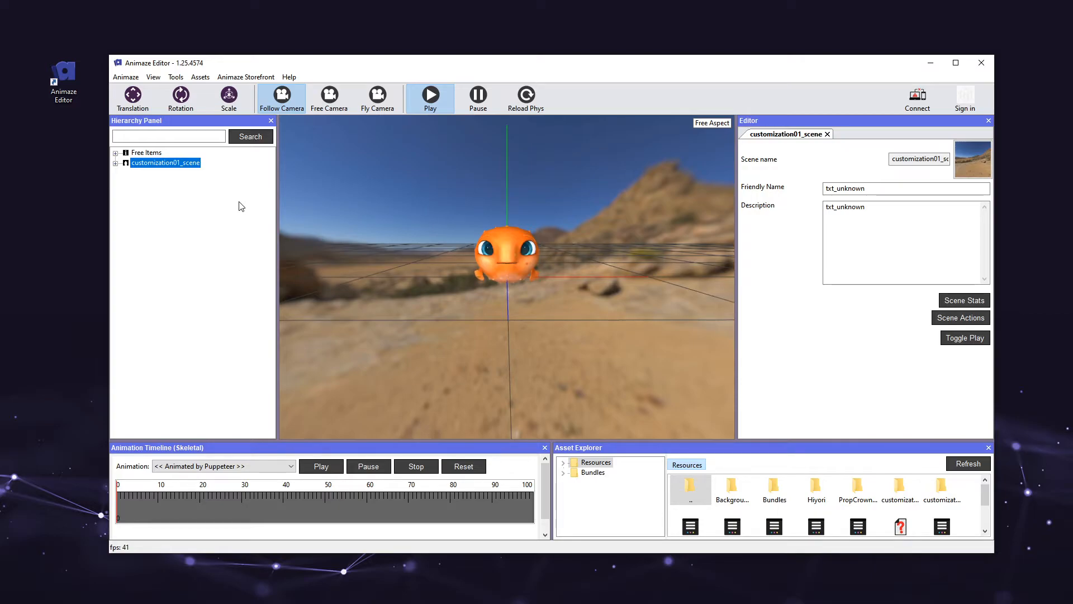
Start the Animaze Connect service listening for the mobile app.
{"action": "left_click", "coordinate": [176, 77]}
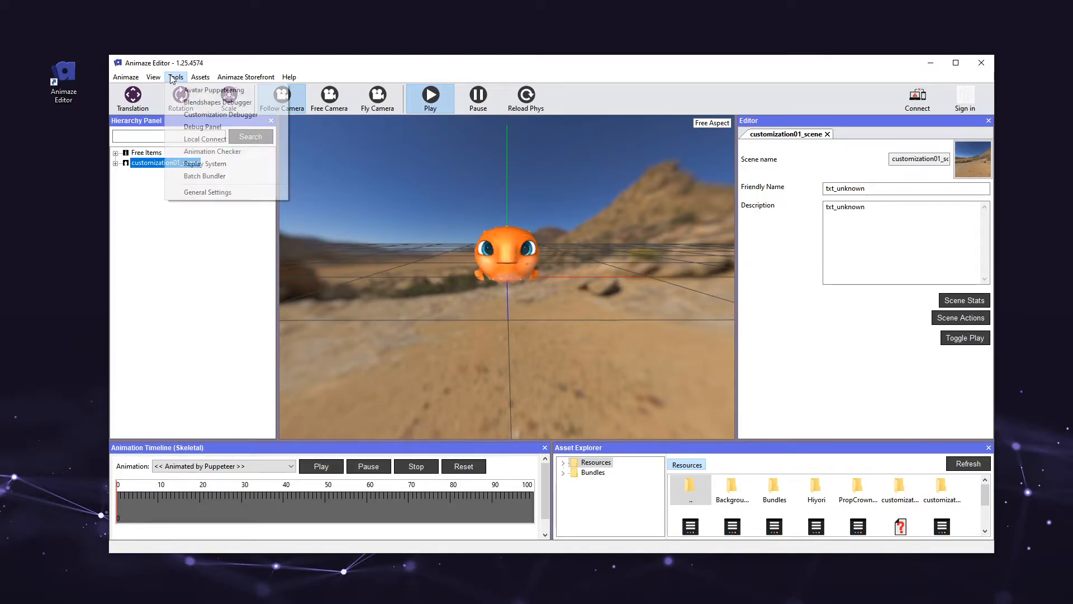
{"action": "left_click", "coordinate": [205, 139]}
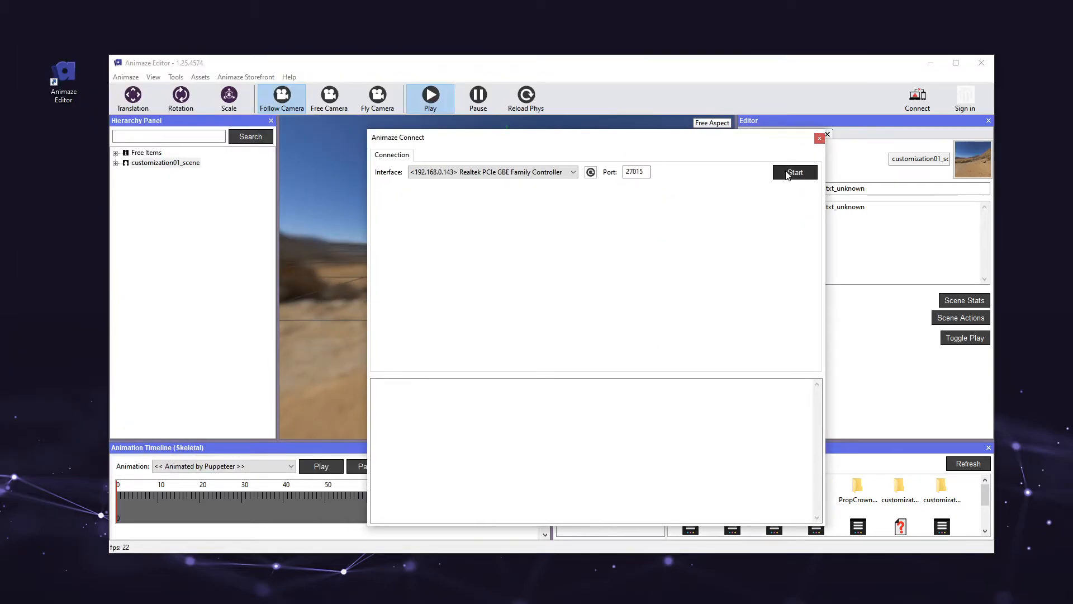
{"action": "left_click", "coordinate": [793, 172]}
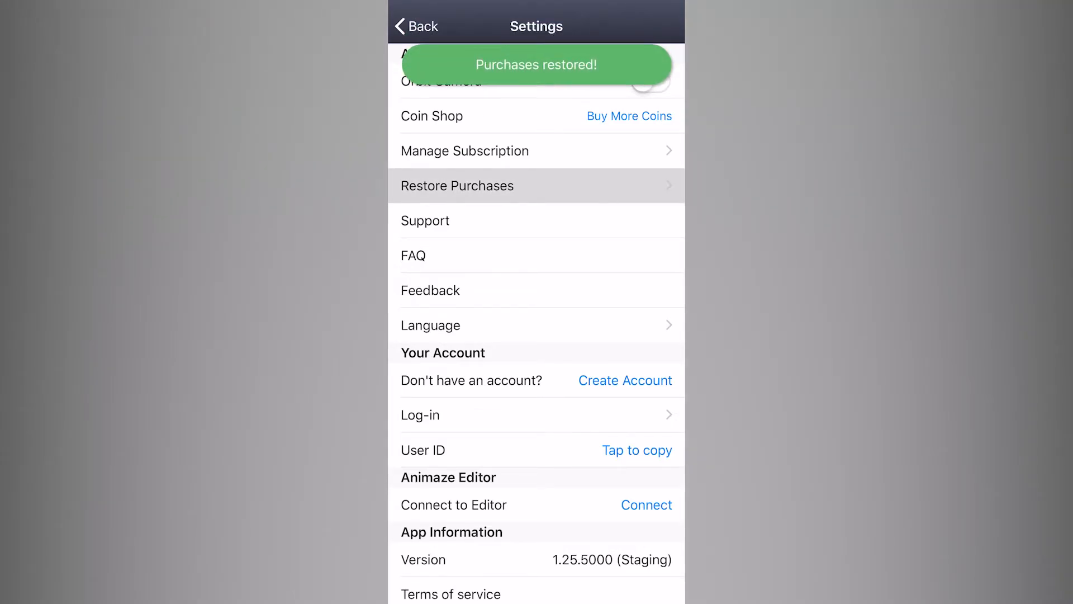
Connect the phone to the editor by scanning its QR code from Settings.
{"action": "scroll", "scroll_direction": "down", "scroll_amount": 3}
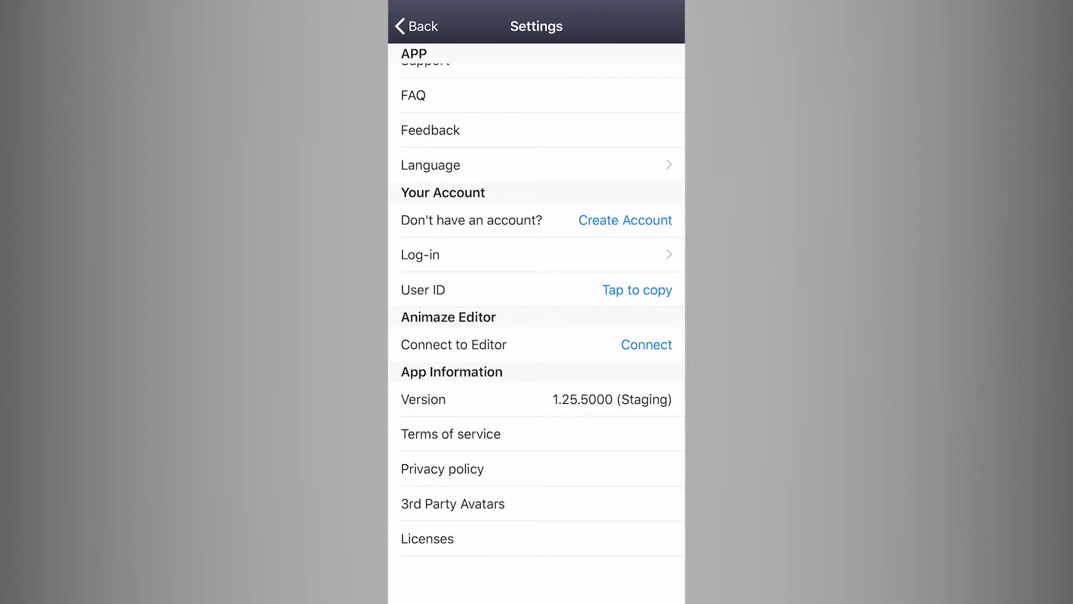
{"action": "left_click", "coordinate": [646, 344]}
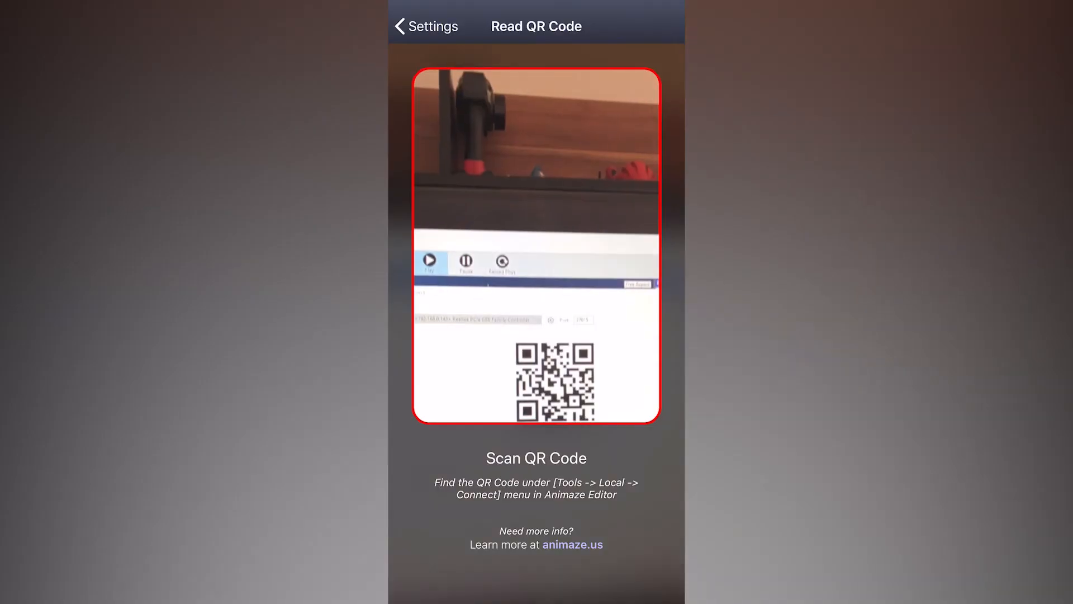
{"action": "left_click", "coordinate": [425, 26]}
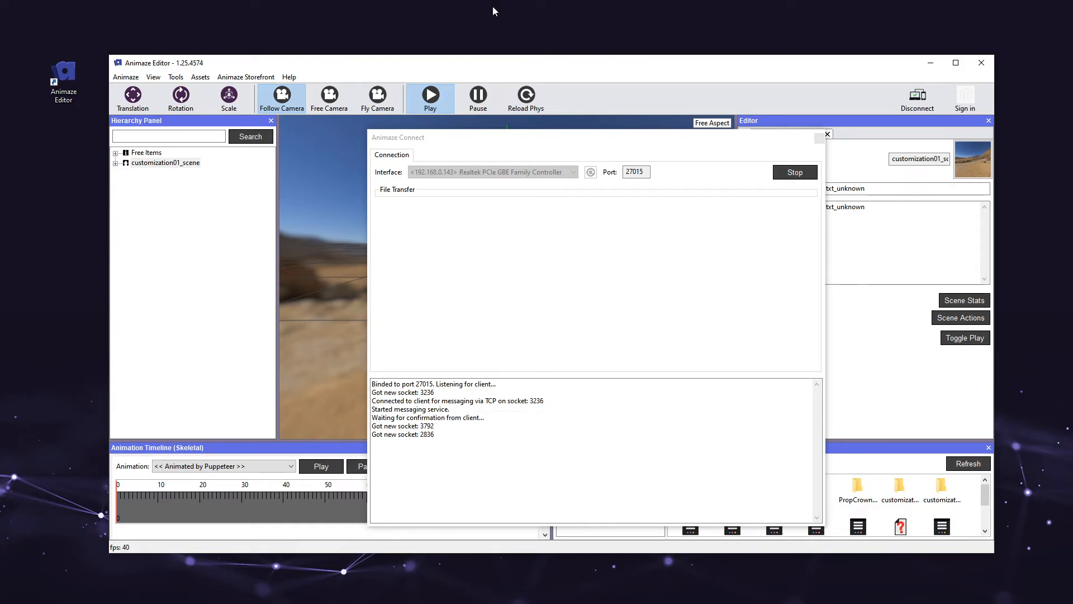
Send customization01_scene over Local Connect and accept the transfer on the phone.
{"action": "right_click", "coordinate": [165, 162]}
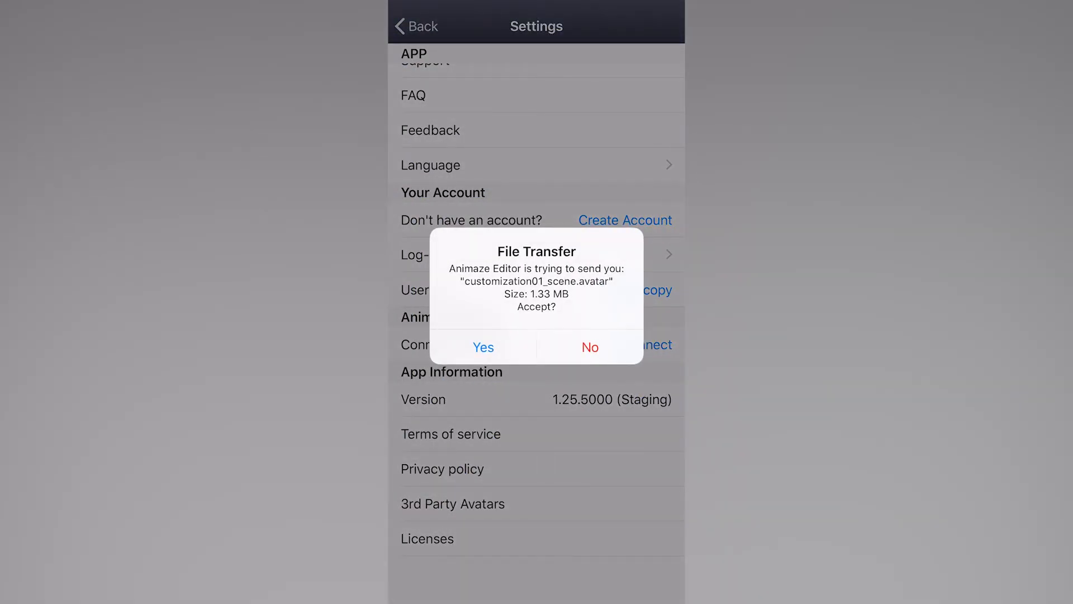
{"action": "left_click", "coordinate": [483, 346]}
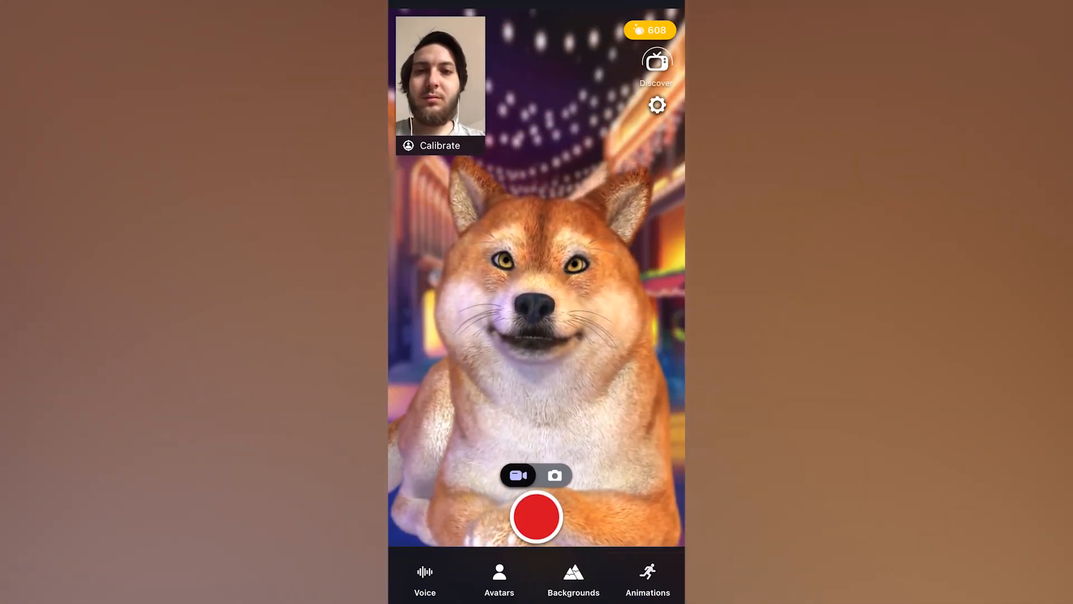
Apply the desert scene as the dog avatar's background in Backgrounds.
{"action": "left_click", "coordinate": [573, 578]}
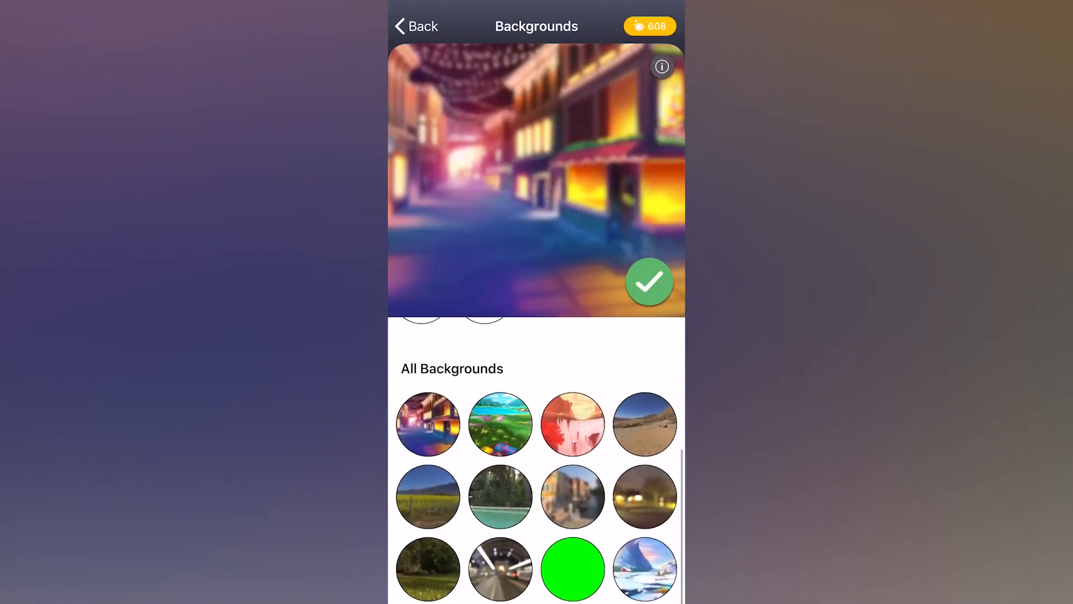
{"action": "left_click", "coordinate": [644, 423]}
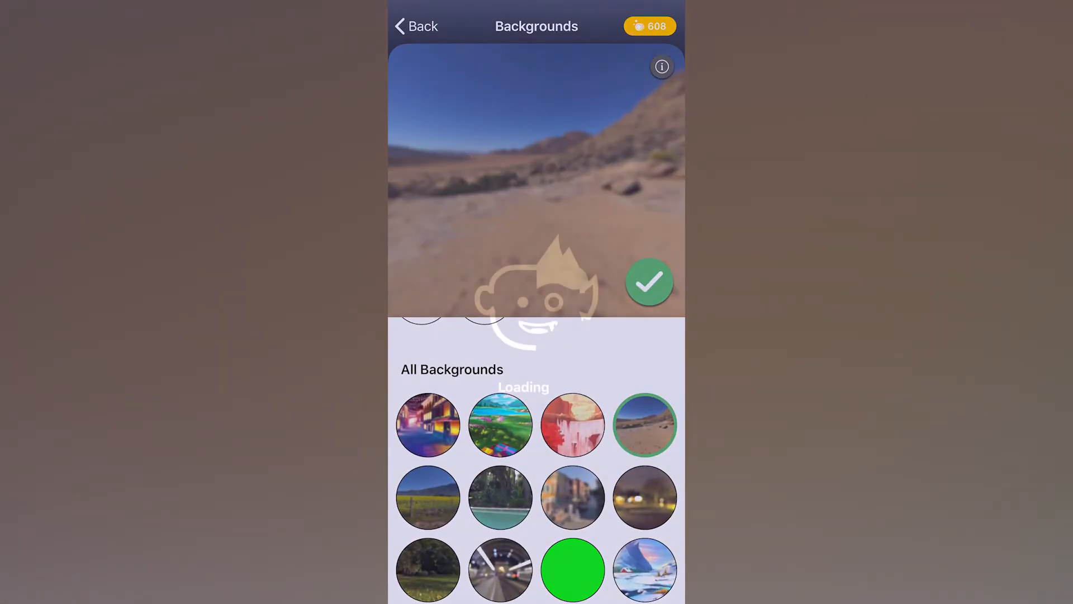
{"action": "left_click", "coordinate": [649, 281]}
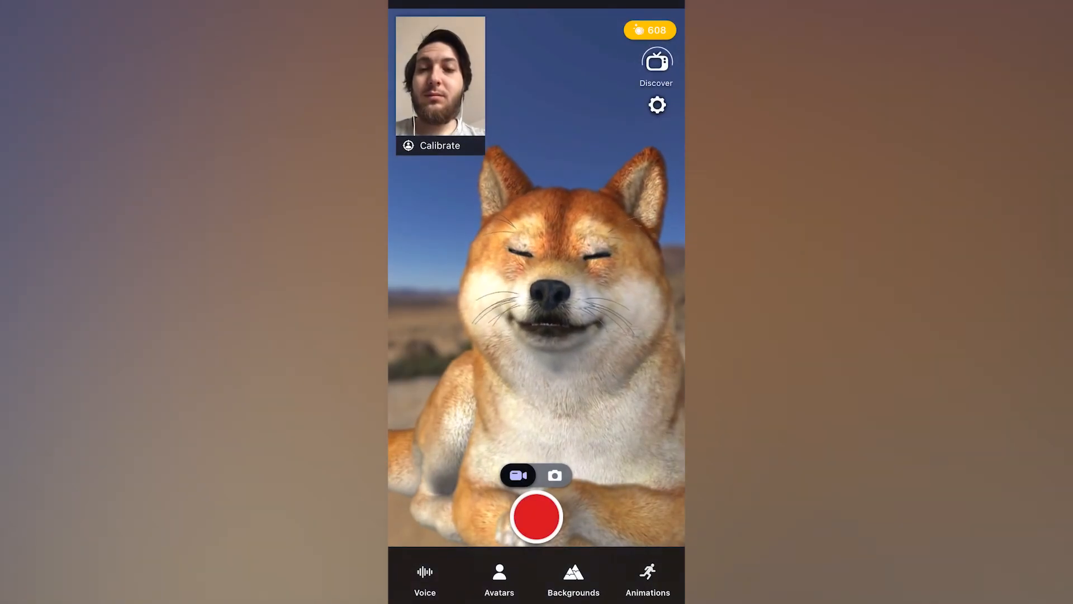